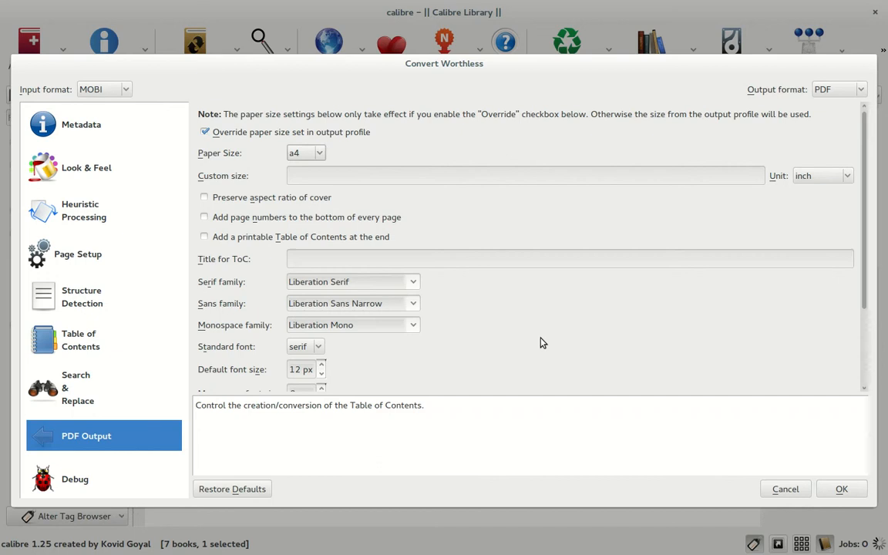
pyautogui.moveTo(552, 327)
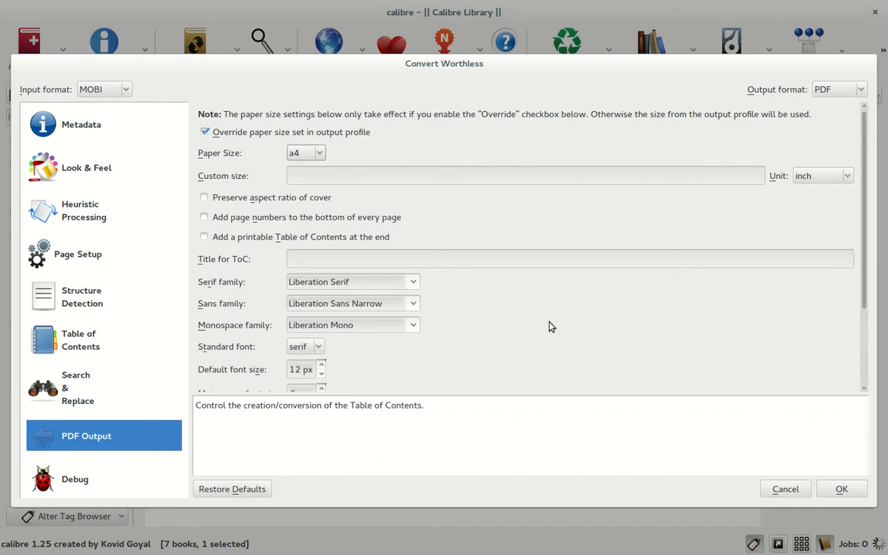
pyautogui.moveTo(65, 447)
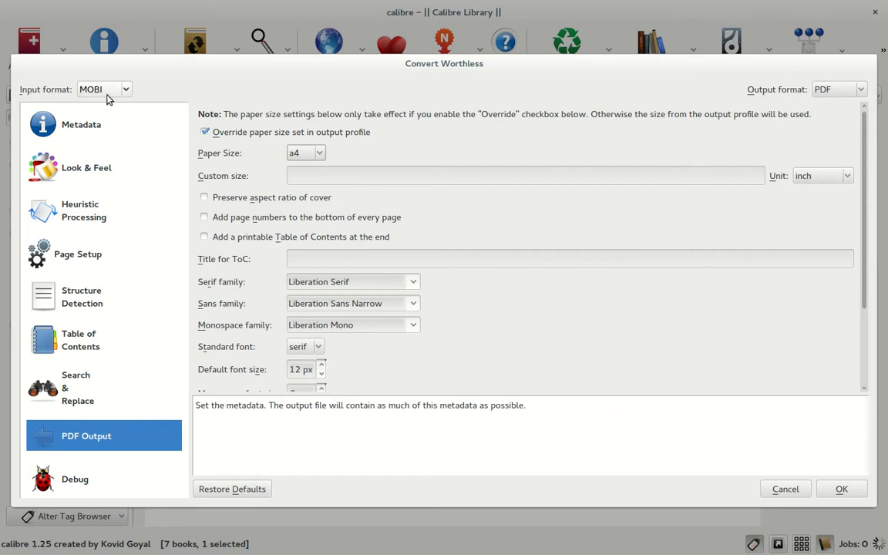
pyautogui.moveTo(837, 94)
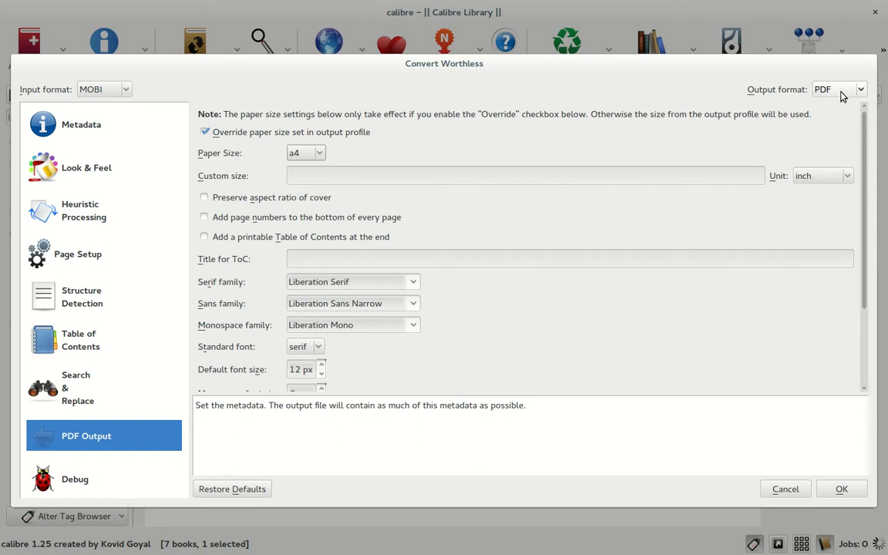
# Step: Keep A4 as the PDF paper size and review the remaining PDF output options
pyautogui.click(87, 435)
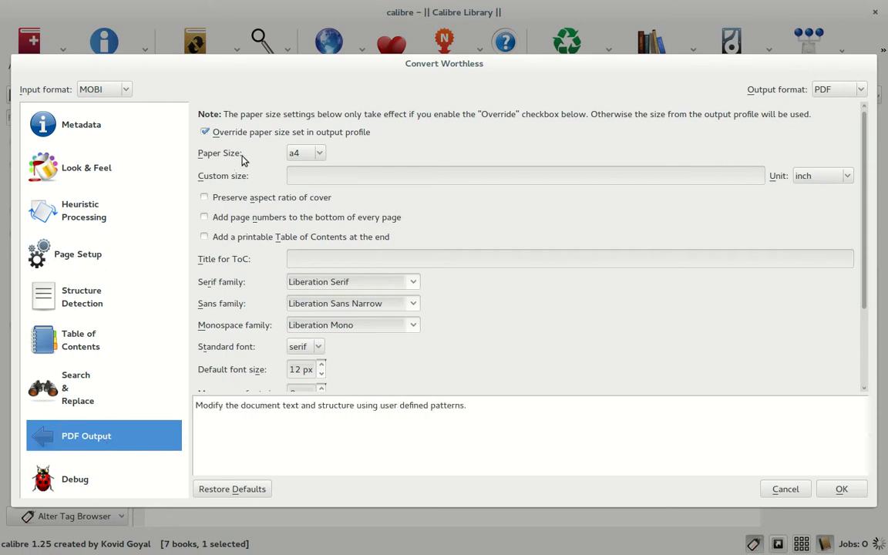
pyautogui.moveTo(305, 139)
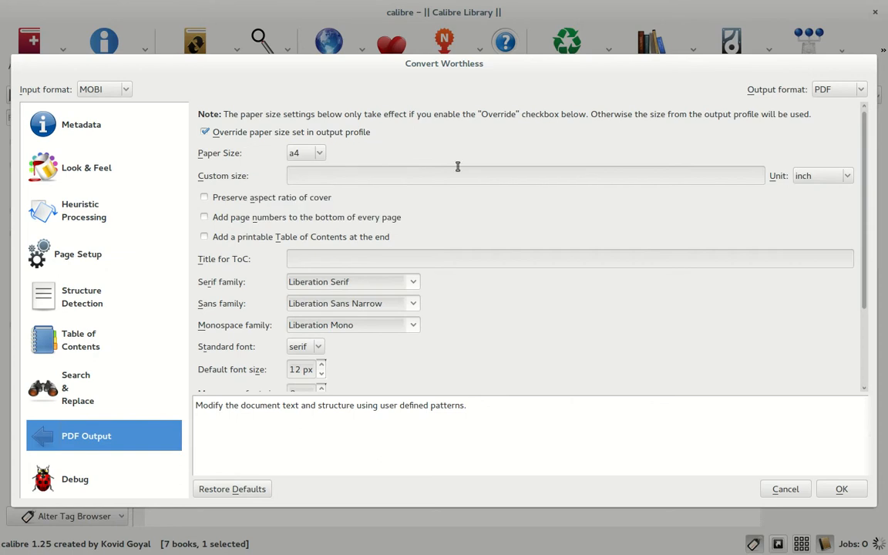
pyautogui.click(305, 153)
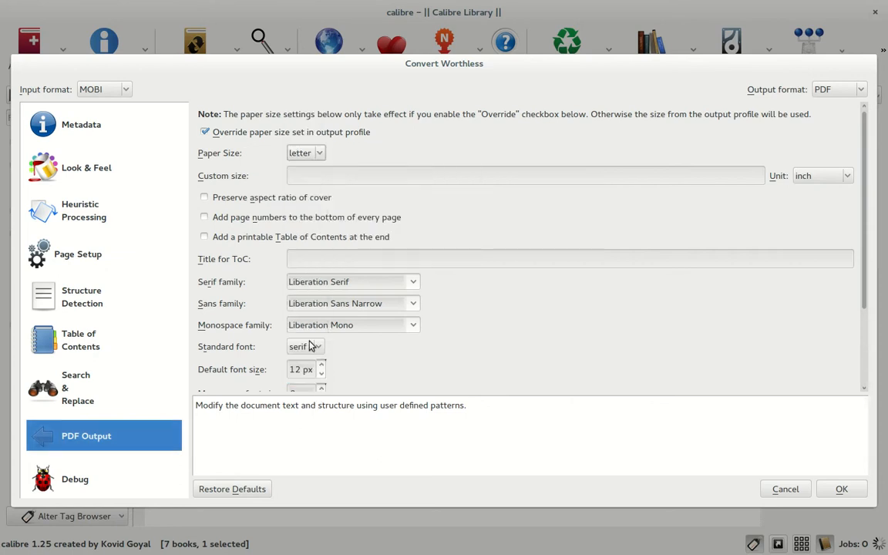
pyautogui.click(305, 153)
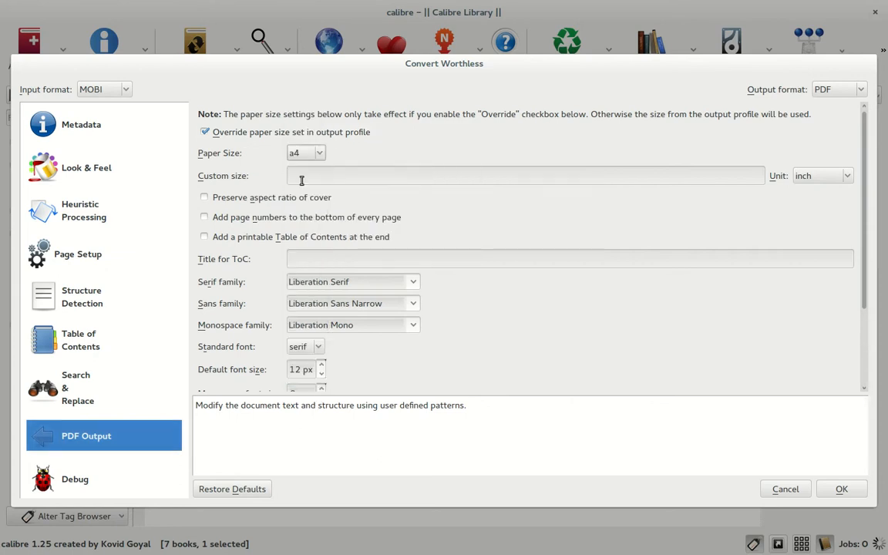
pyautogui.moveTo(378, 157)
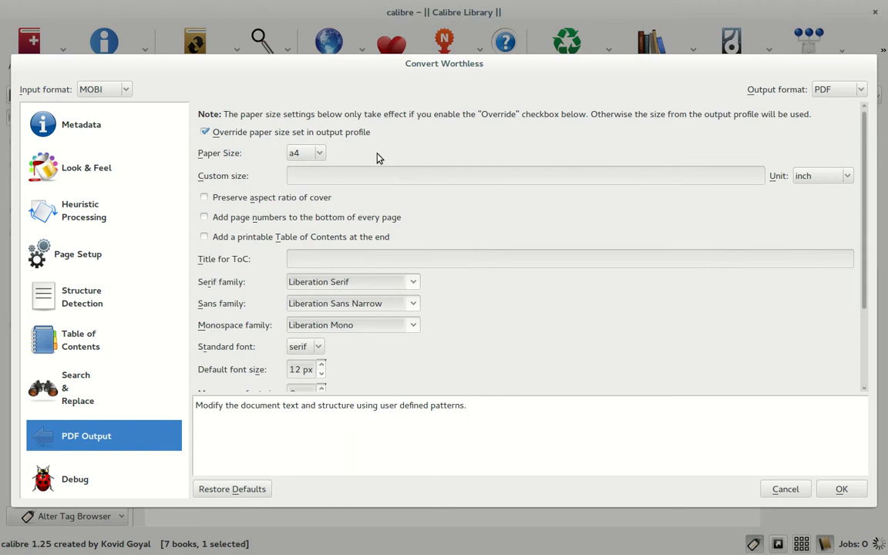
pyautogui.scroll(-3)
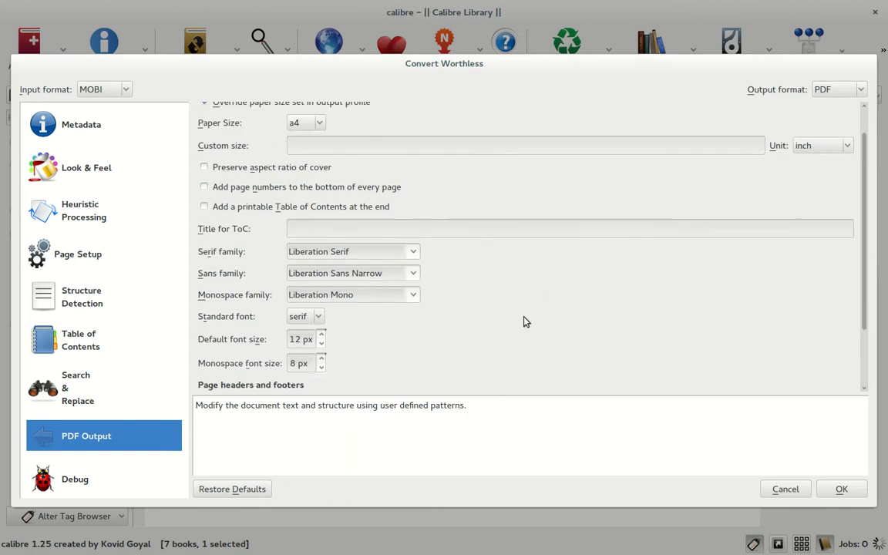
pyautogui.scroll(-3)
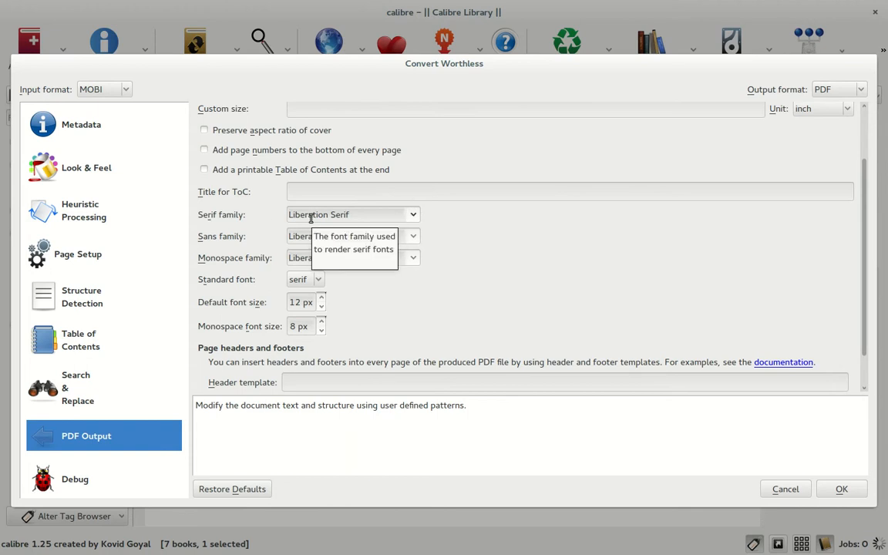
pyautogui.scroll(-3)
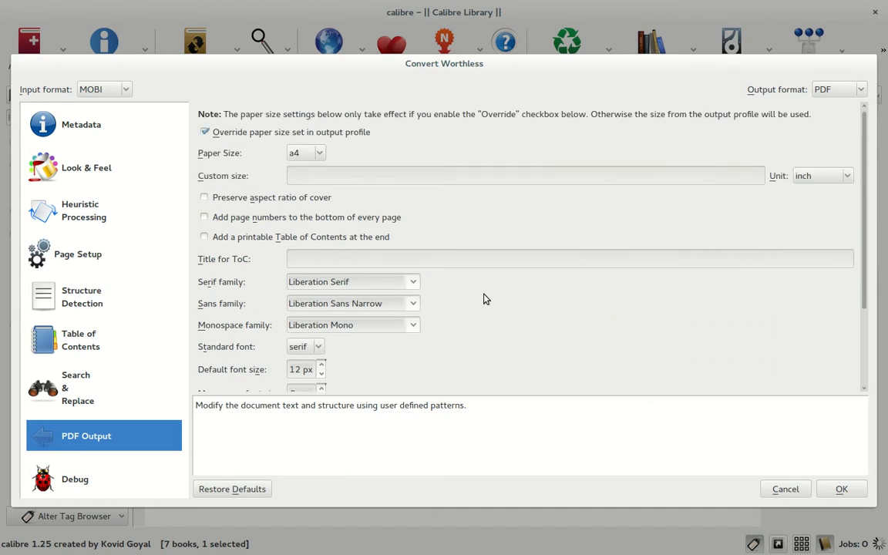
pyautogui.scroll(-3)
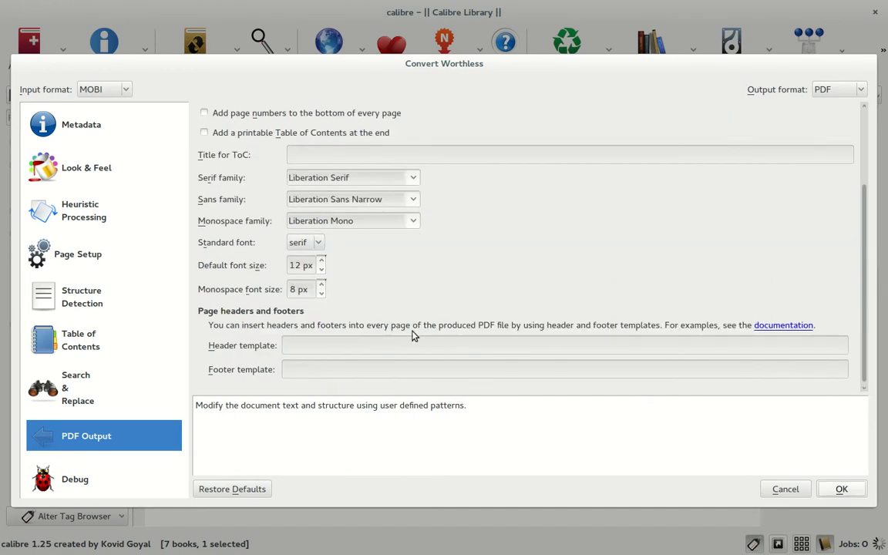
# Step: Confirm the settings to start the PDF conversion and return to the calibre library window
pyautogui.click(842, 489)
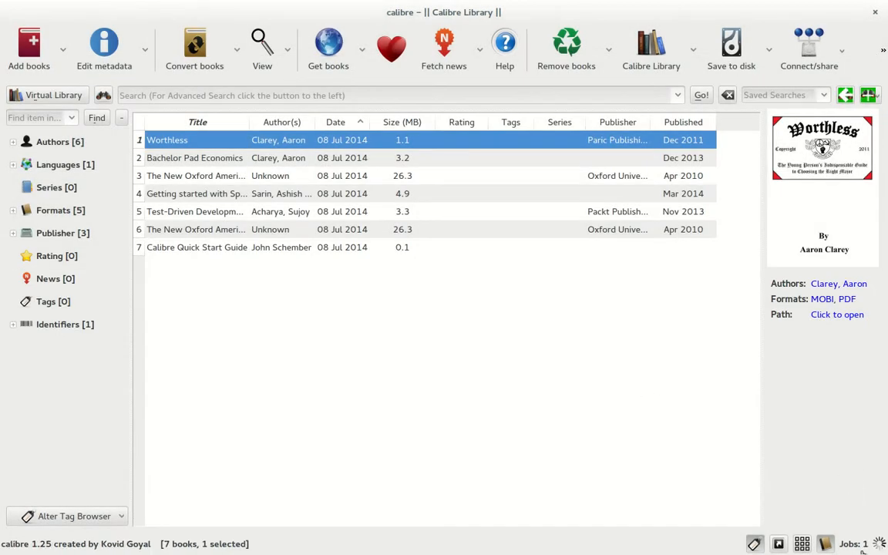
pyautogui.click(851, 542)
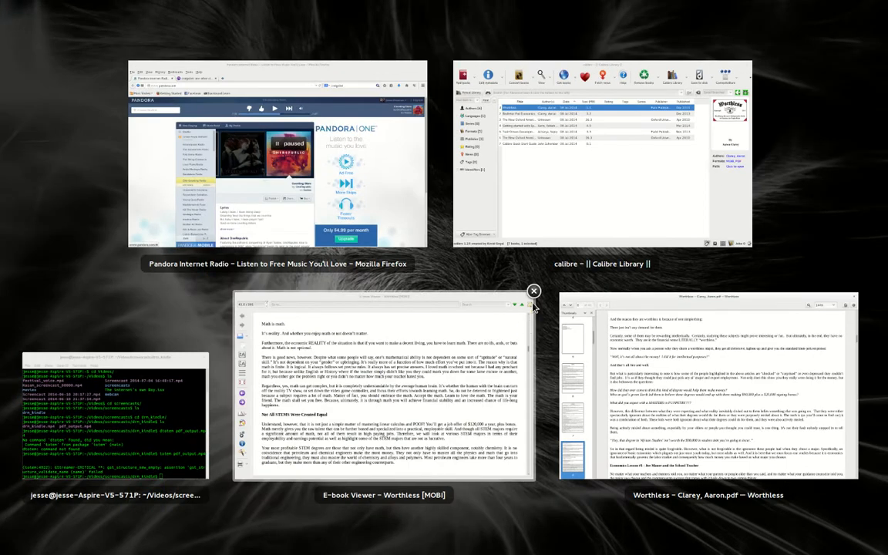
pyautogui.click(533, 290)
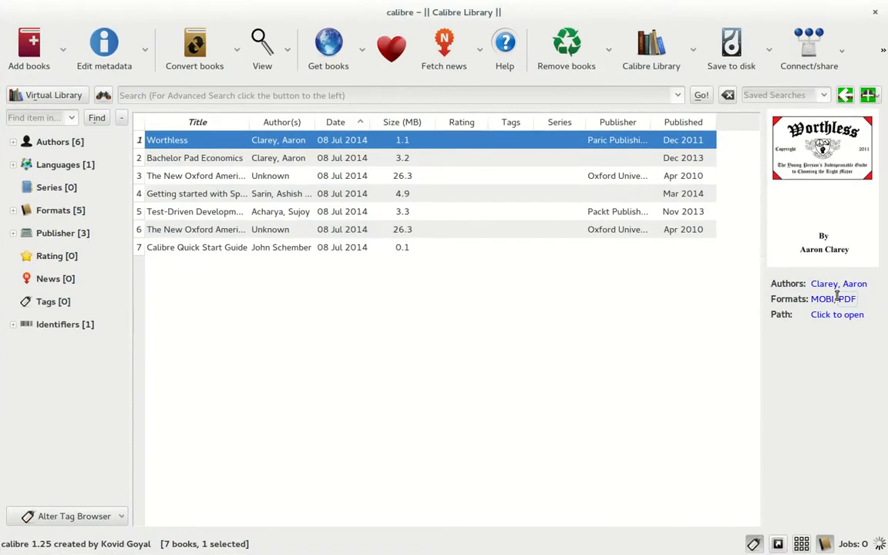
# Step: Open the converted Worthless PDF in Evince and read from the dedication page onward
pyautogui.click(848, 299)
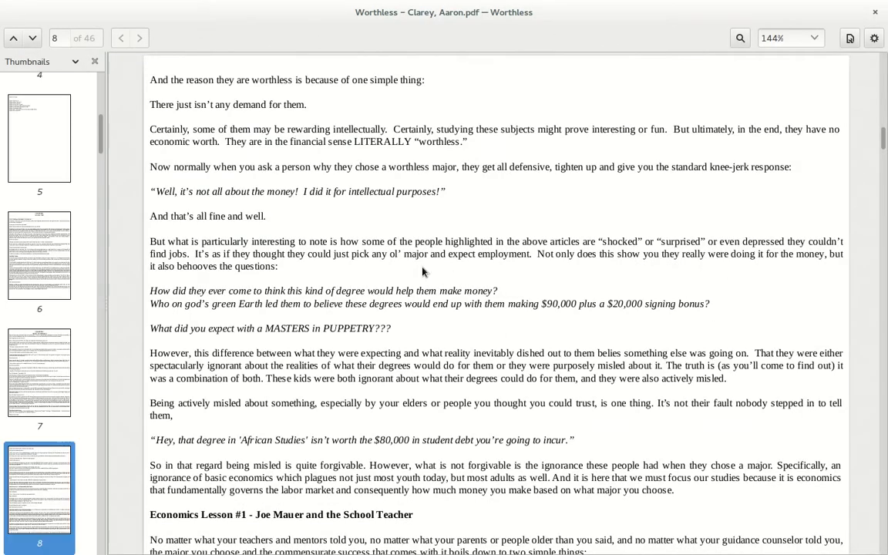
pyautogui.click(40, 137)
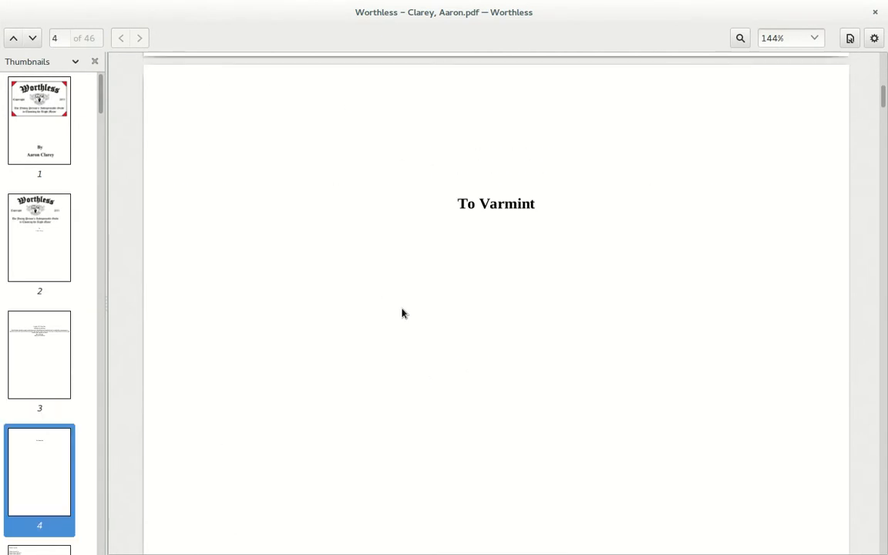
pyautogui.scroll(-3)
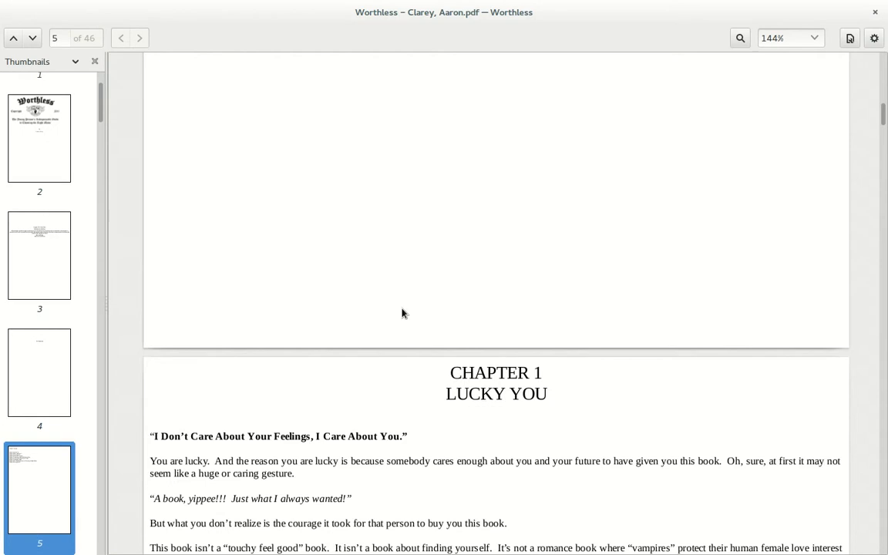
pyautogui.scroll(-3)
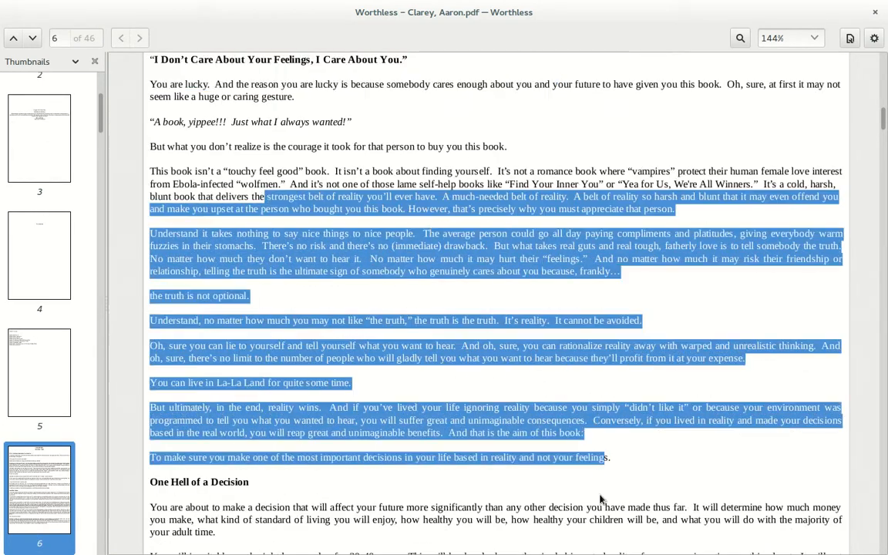
# Step: Page ahead through the opening chapters to pages 8 and 9 of 46
pyautogui.click(139, 37)
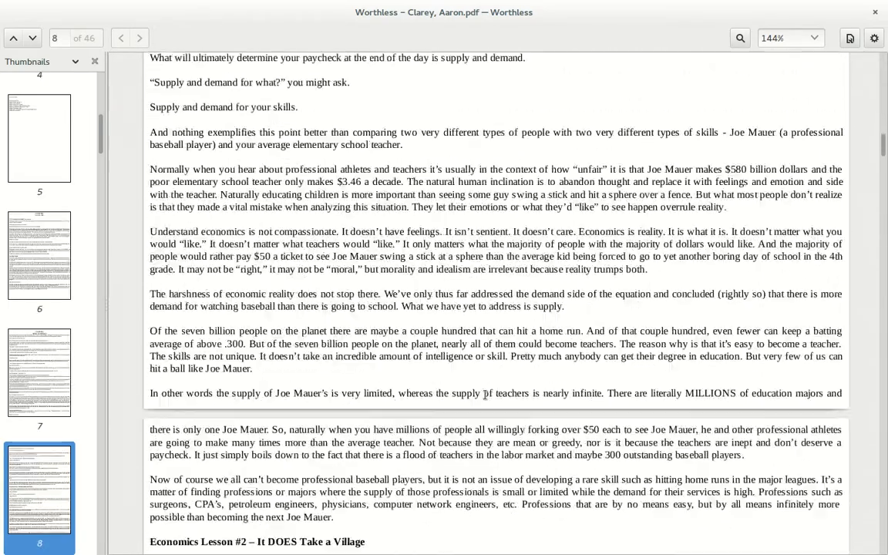
pyautogui.click(139, 37)
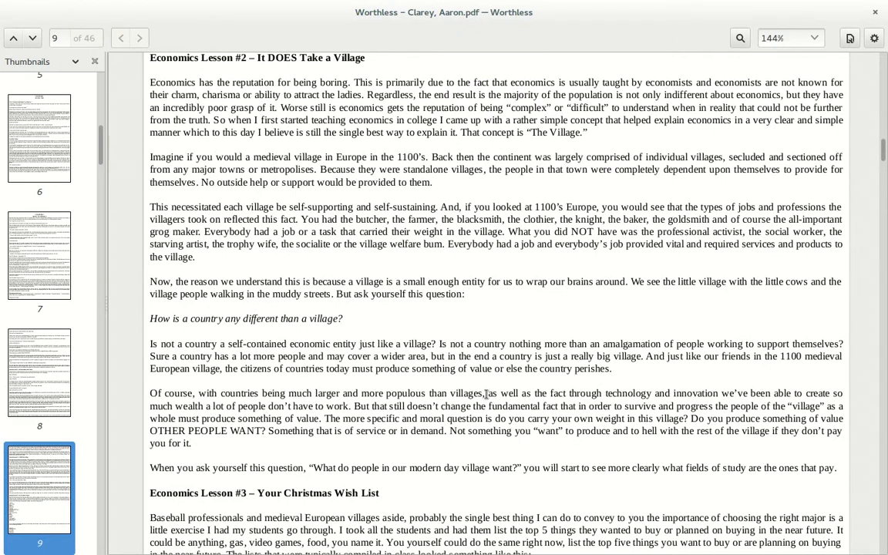